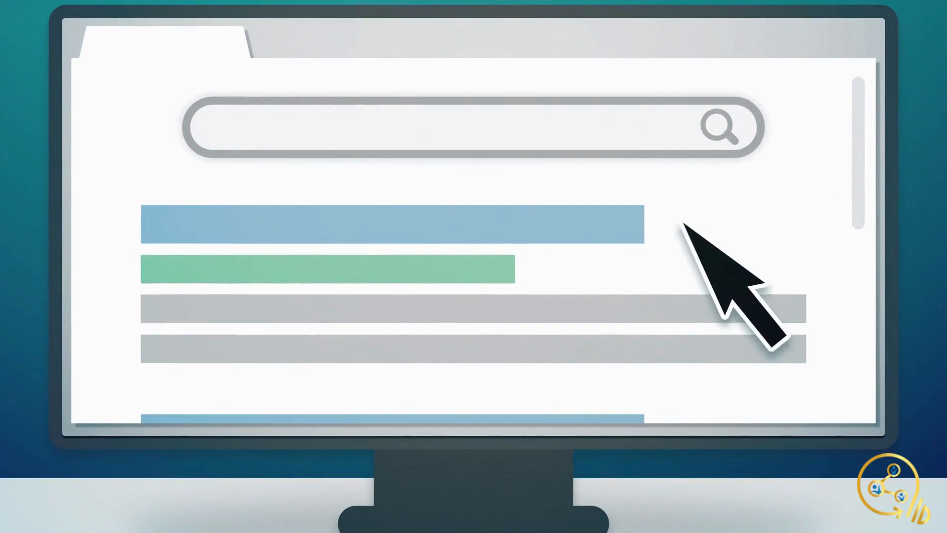
pyautogui.scroll(-3)
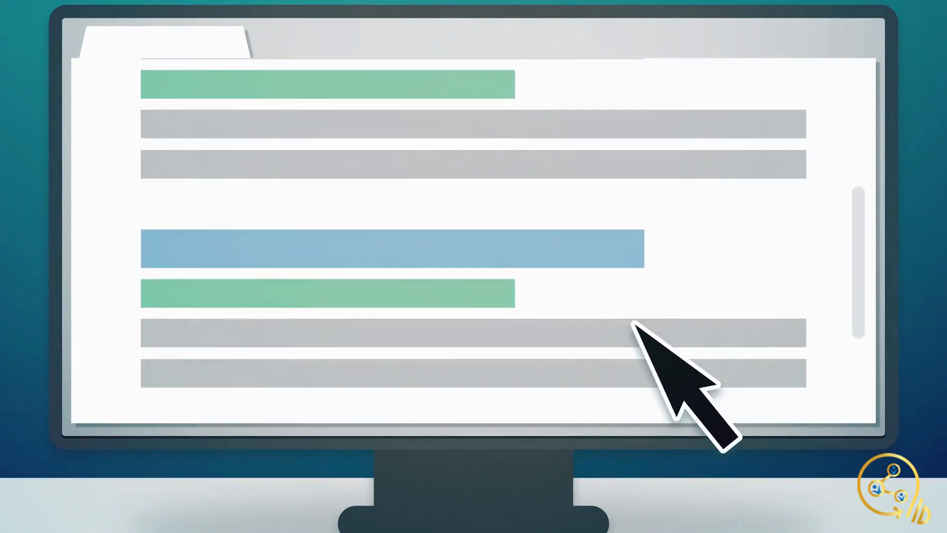